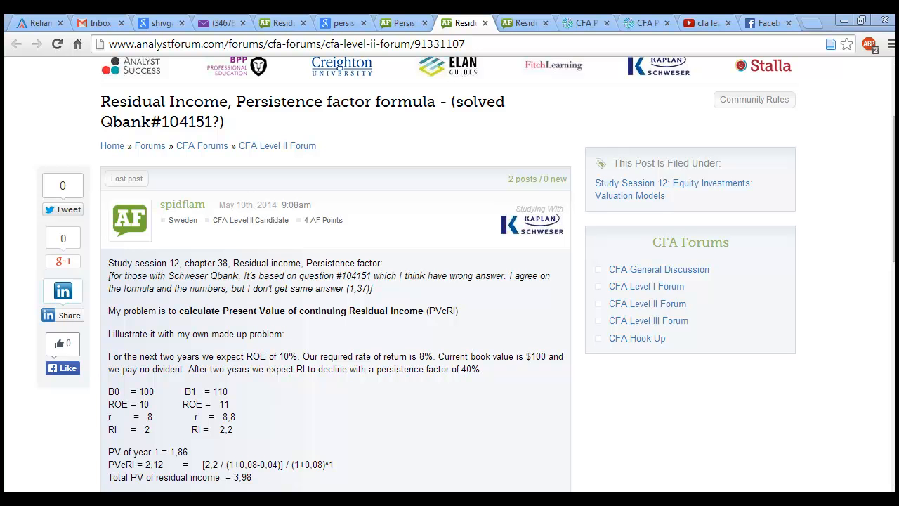
# Scroll to the question's made-up residual income example and its PVcRI formula.
pyautogui.scroll(-3)
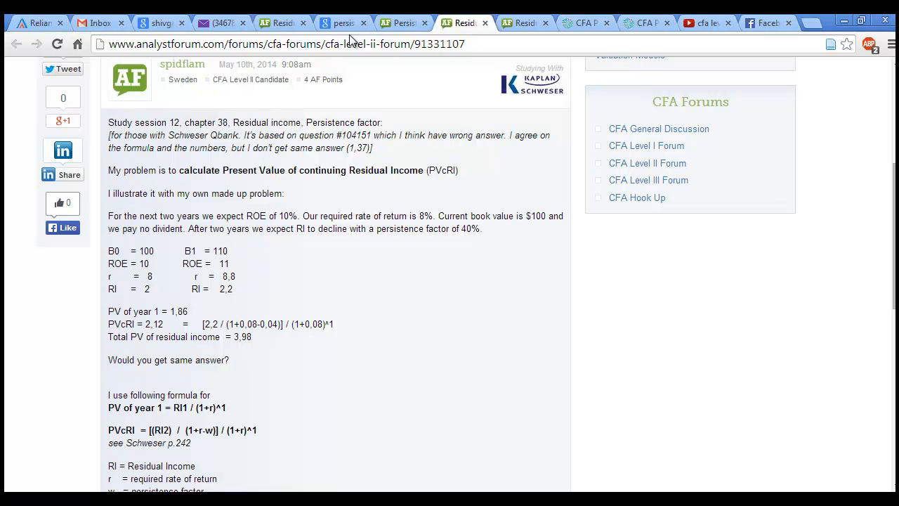
pyautogui.moveTo(380, 334)
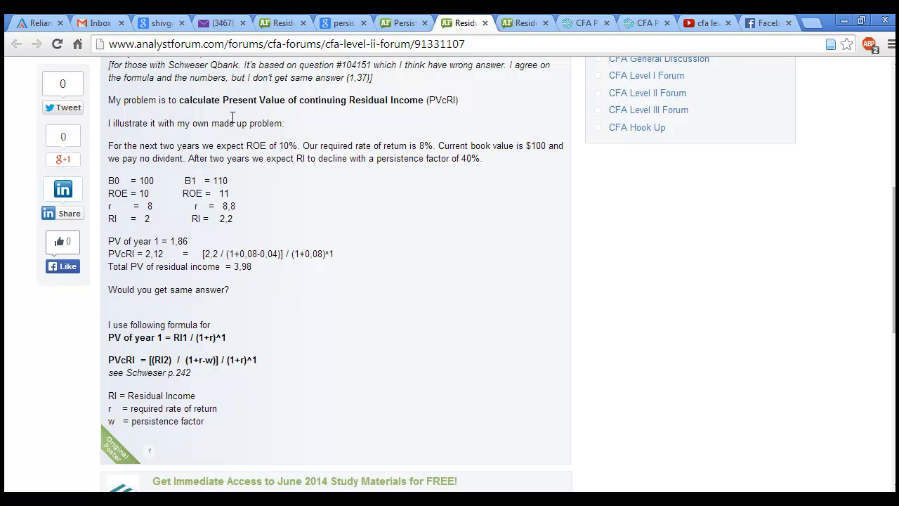
pyautogui.moveTo(382, 194)
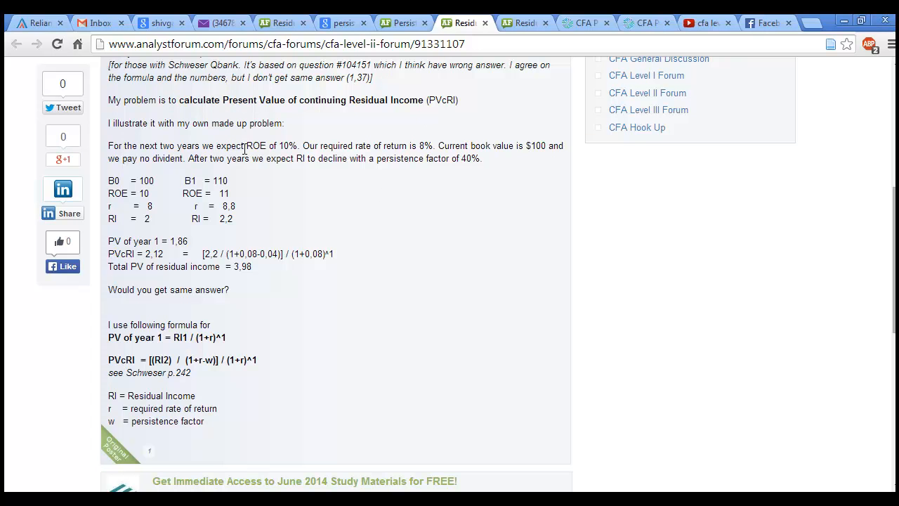
pyautogui.moveTo(384, 161)
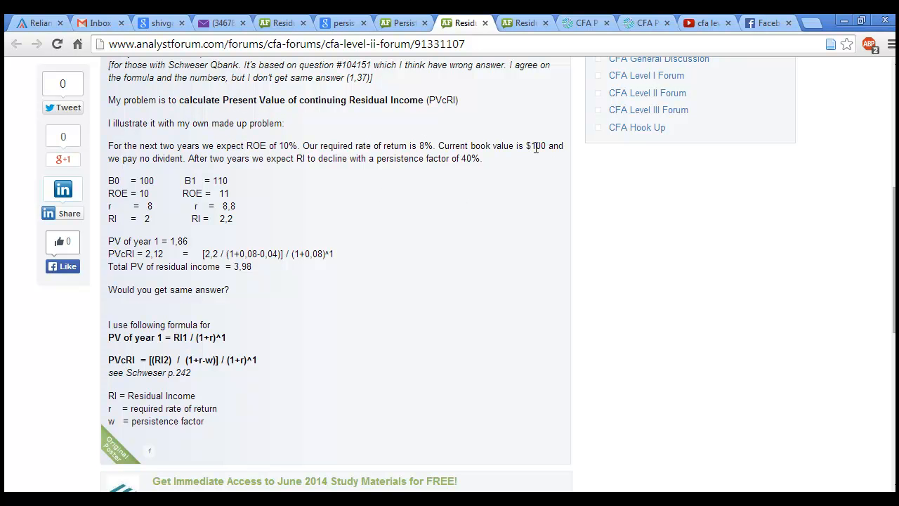
pyautogui.moveTo(368, 157)
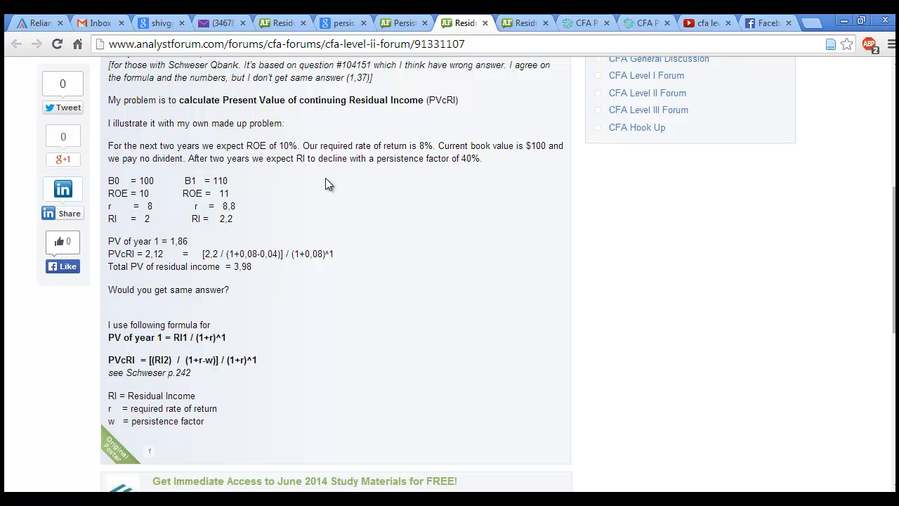
pyautogui.moveTo(326, 180)
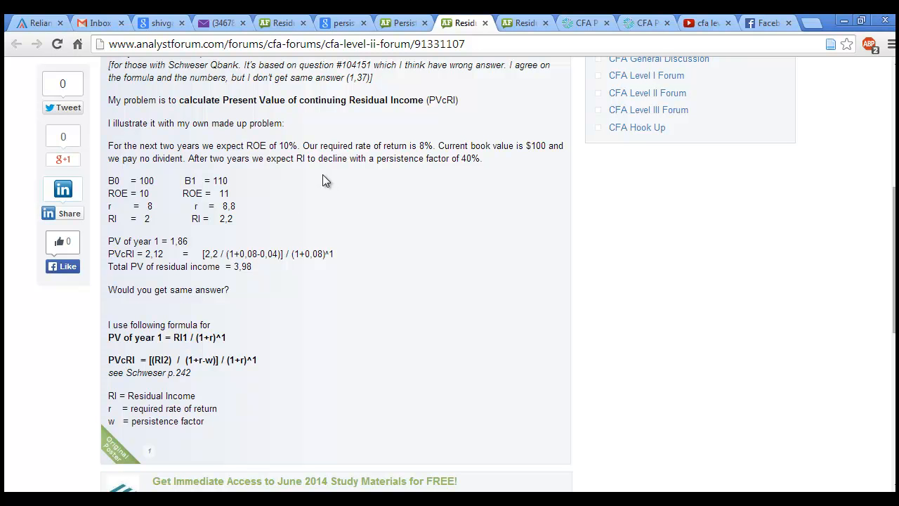
# Scroll to the follow-up reply showing corrected PVcRI 3.00 and total 4.98, then clear the highlight.
pyautogui.scroll(-3)
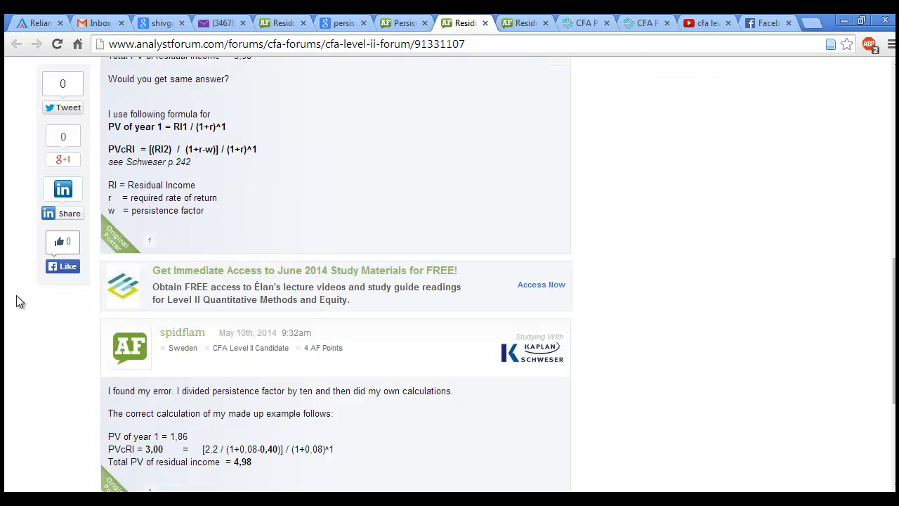
pyautogui.scroll(-3)
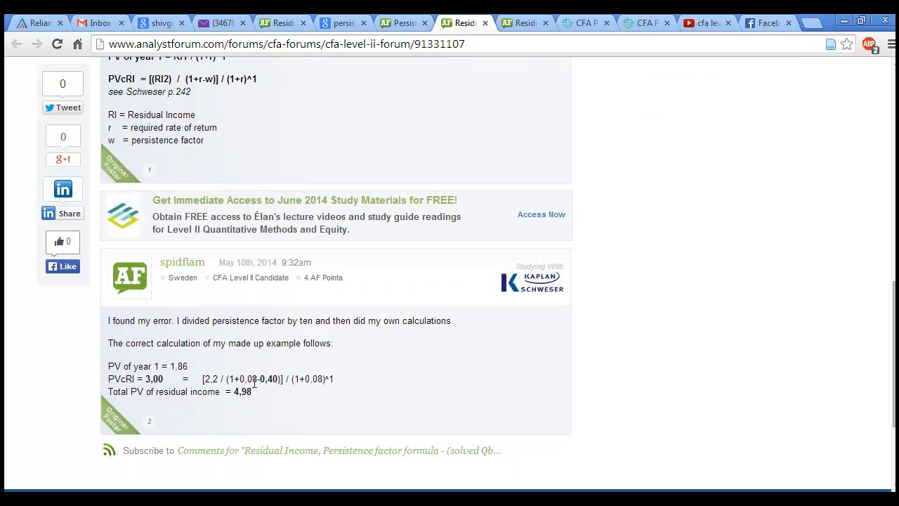
pyautogui.scroll(-3)
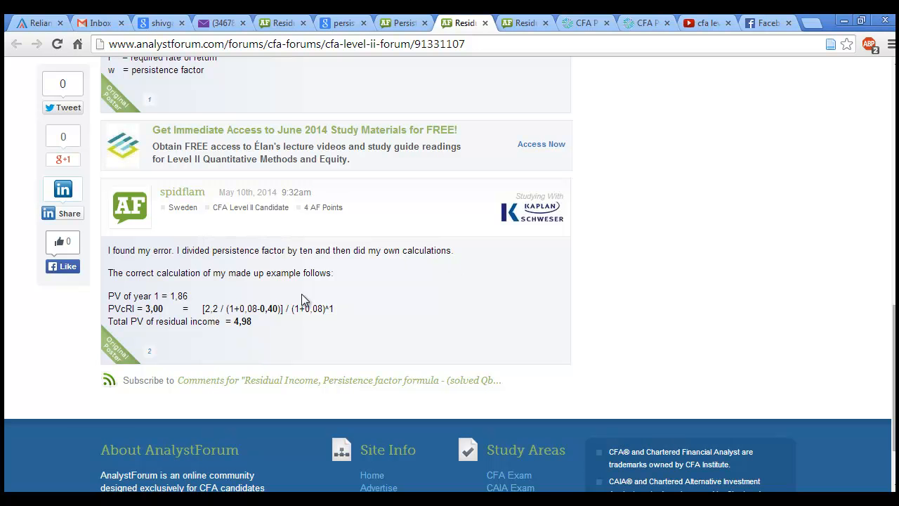
pyautogui.moveTo(210, 357)
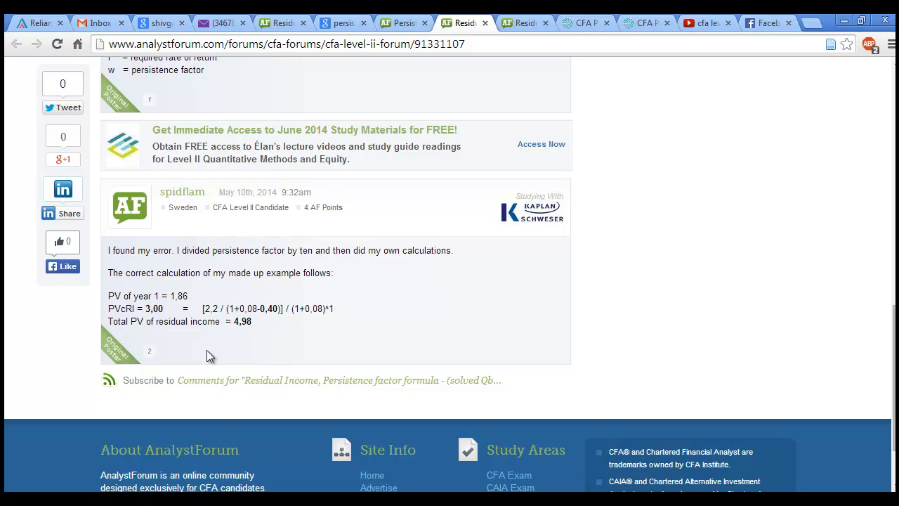
pyautogui.moveTo(280, 344)
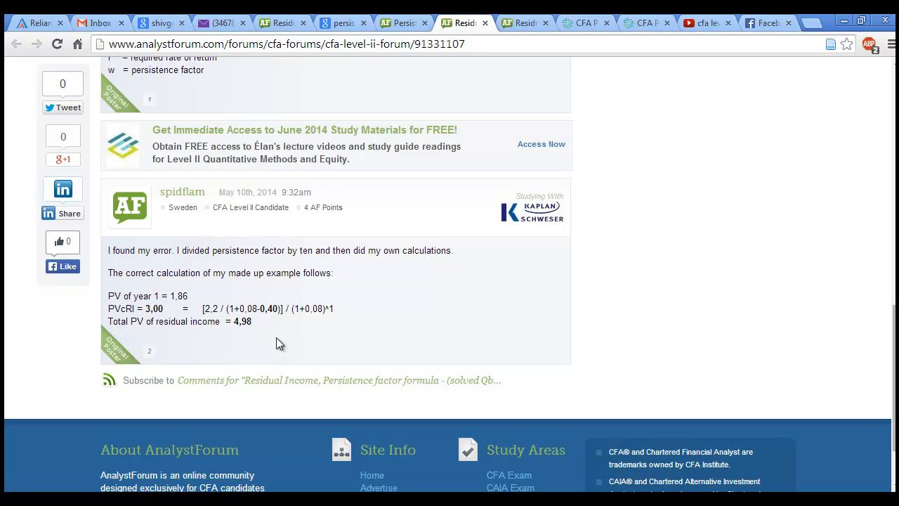
pyautogui.scroll(3)
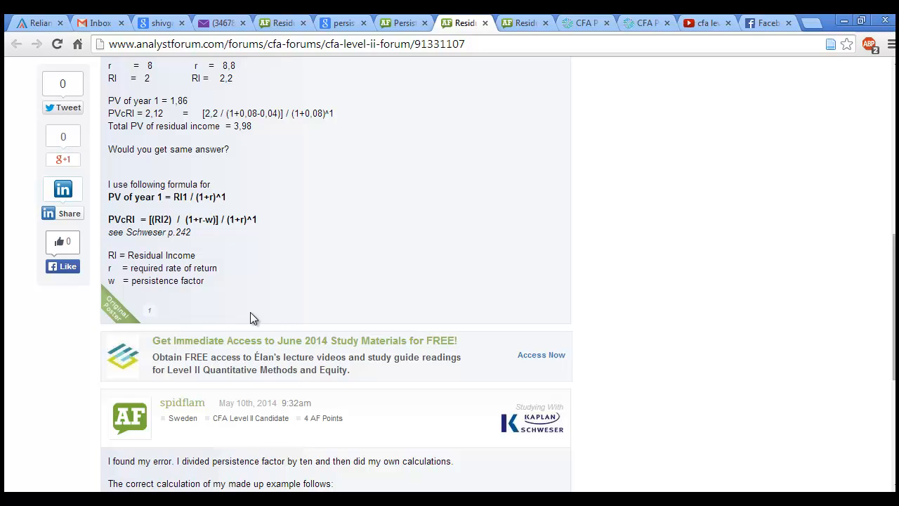
pyautogui.moveTo(255, 200)
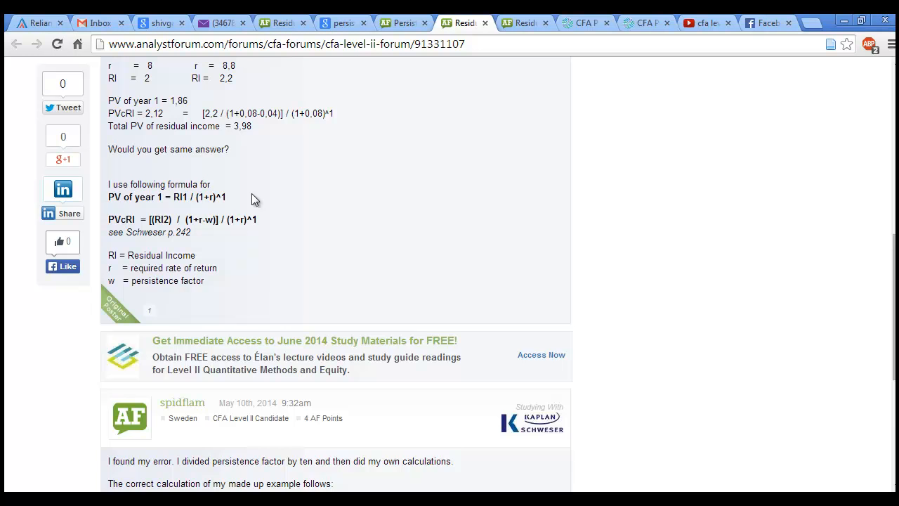
pyautogui.scroll(-3)
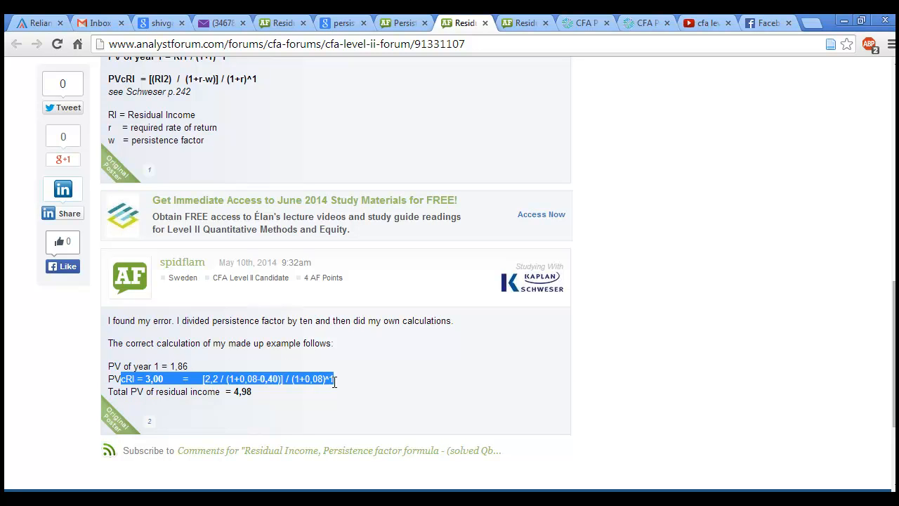
pyautogui.click(217, 379)
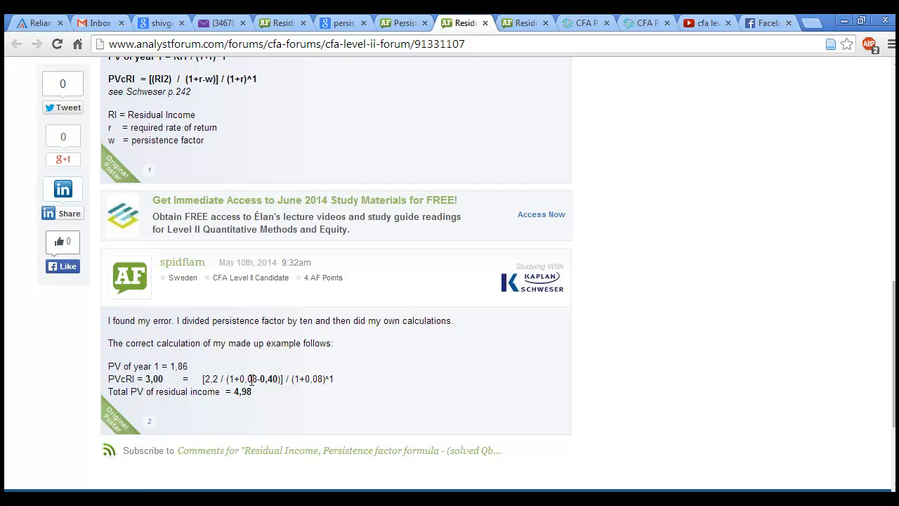
# Revisit the question's 8% required return and 40% persistence assumptions, then the corrected 4.98 reply.
pyautogui.scroll(3)
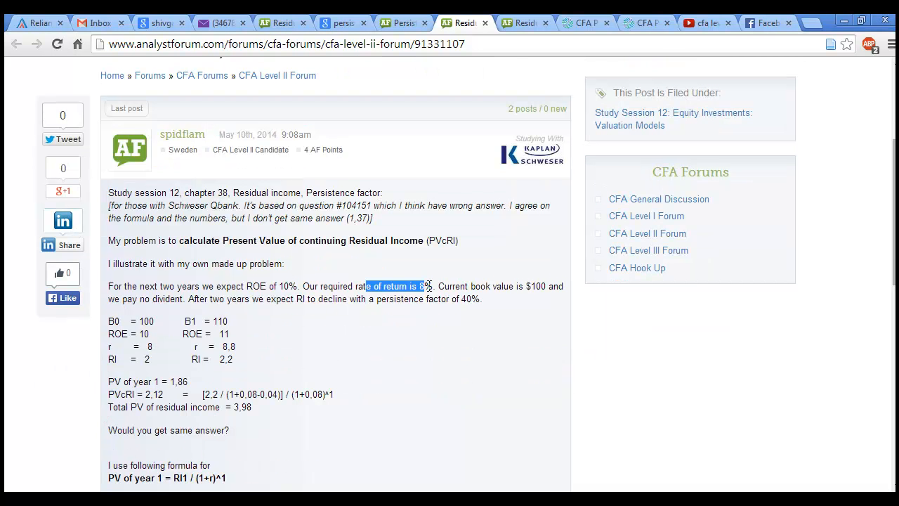
pyautogui.scroll(-3)
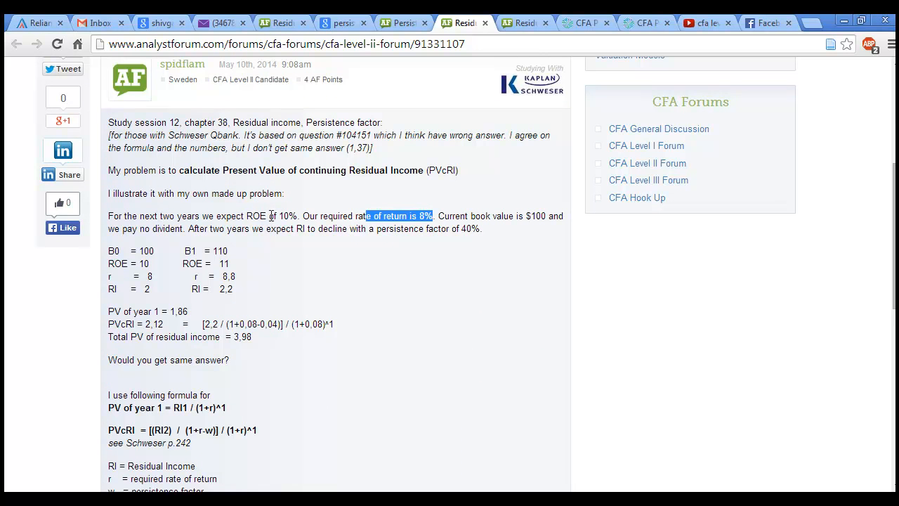
pyautogui.moveTo(318, 227)
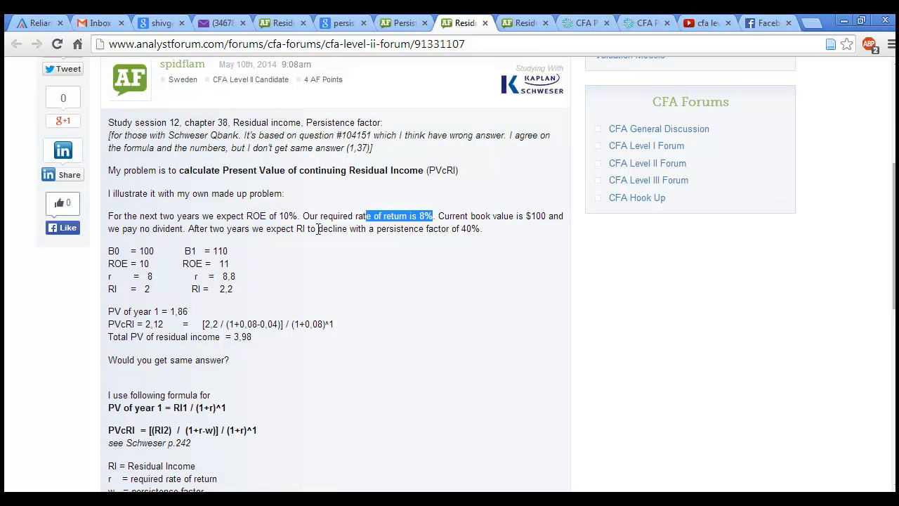
pyautogui.moveTo(419, 245)
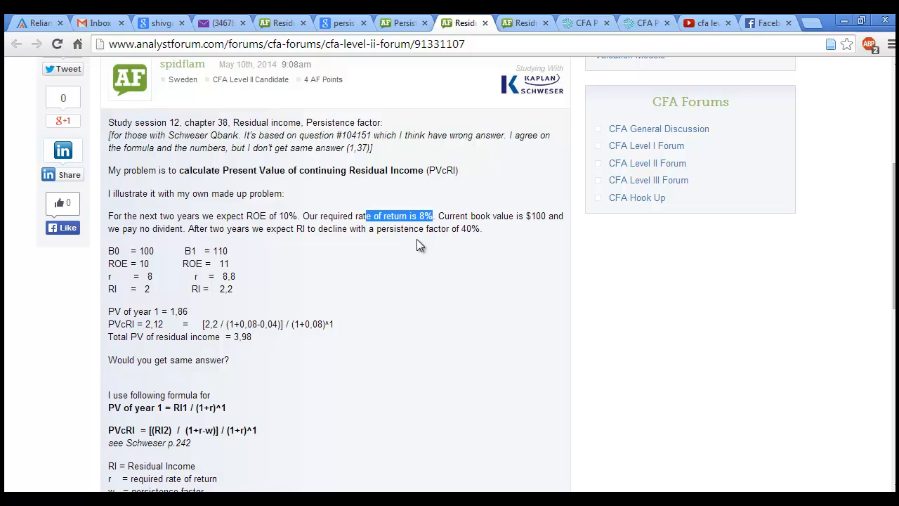
pyautogui.scroll(-3)
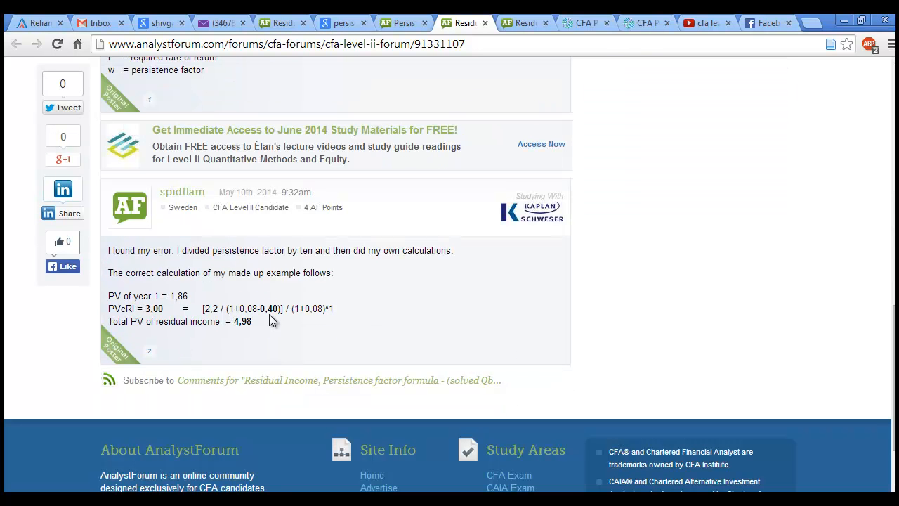
pyautogui.moveTo(274, 323)
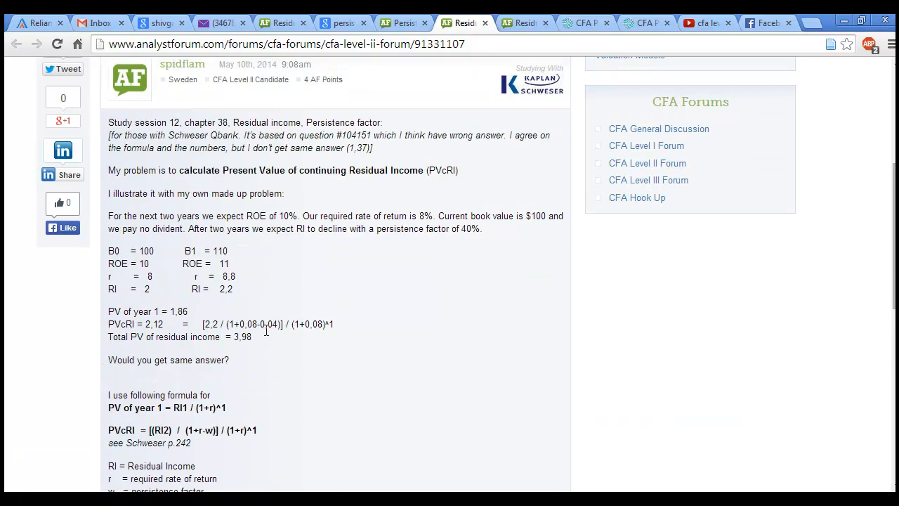
# Highlight the year-2 PVcRI expression [2.2 / (1+0.08-0.04)] / (1+0.08)^1 in the question.
pyautogui.scroll(-3)
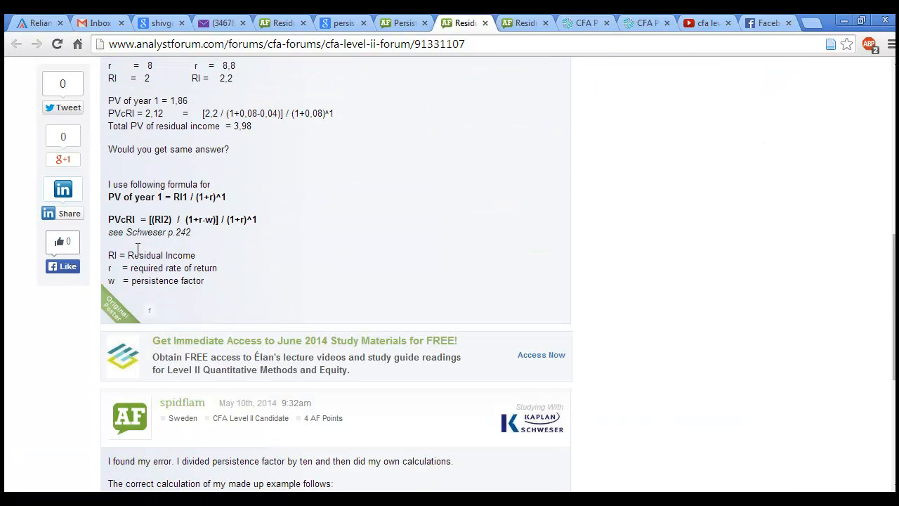
pyautogui.moveTo(152, 197); pyautogui.dragTo(228, 197)
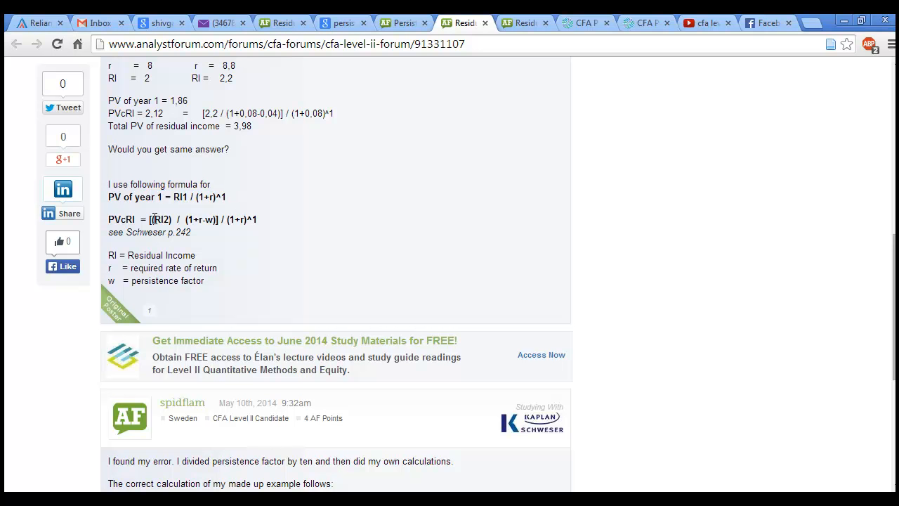
pyautogui.doubleClick(159, 220)
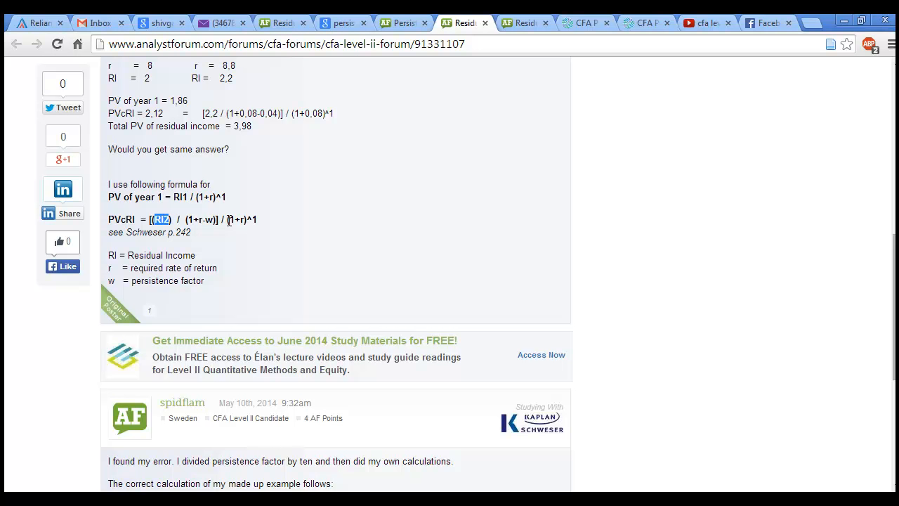
pyautogui.moveTo(194, 250)
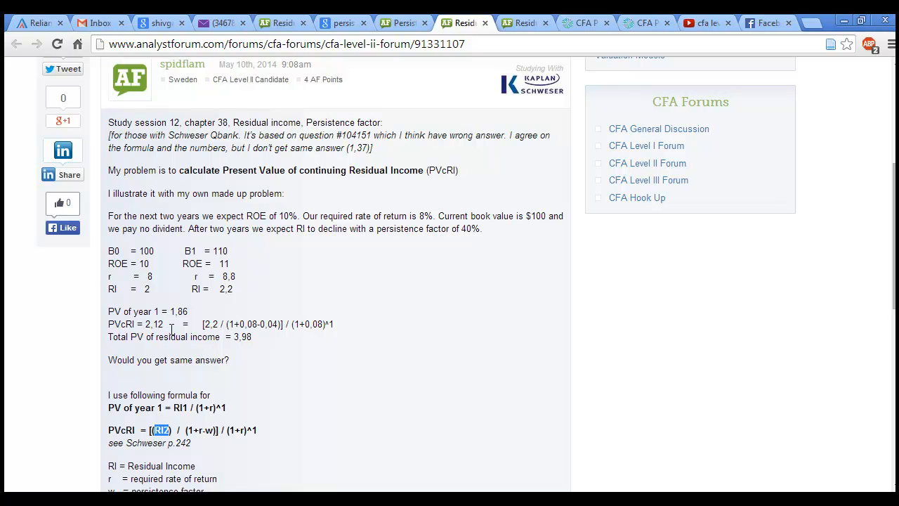
pyautogui.moveTo(236, 323)
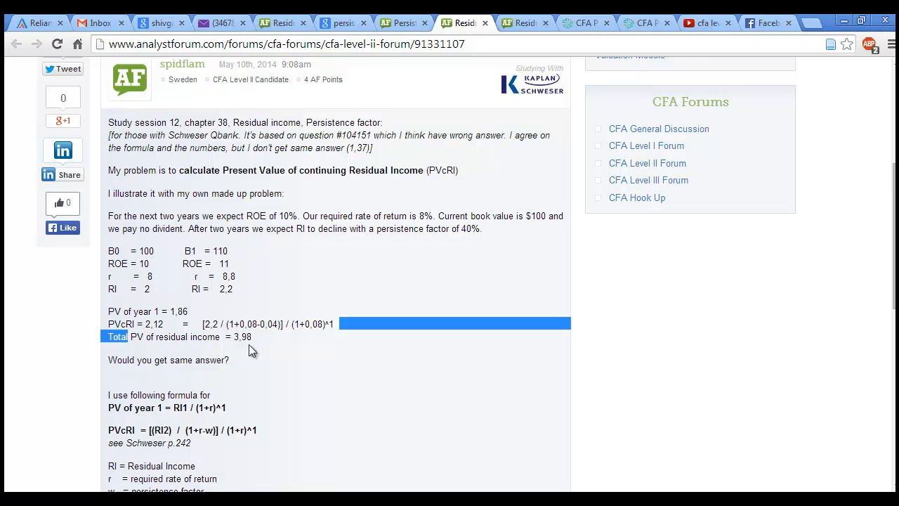
# Compare the original PVcRI 2.12 example against the author's corrected 4.98 reply.
pyautogui.scroll(-3)
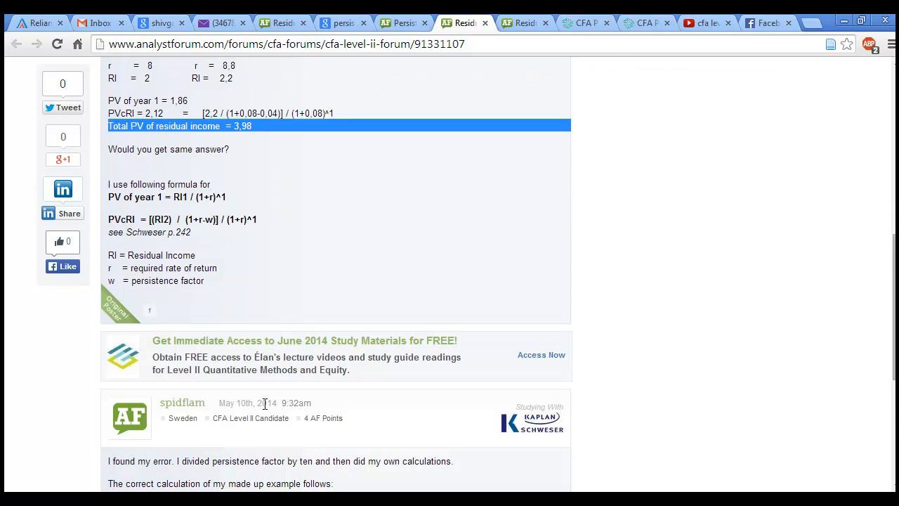
pyautogui.scroll(3)
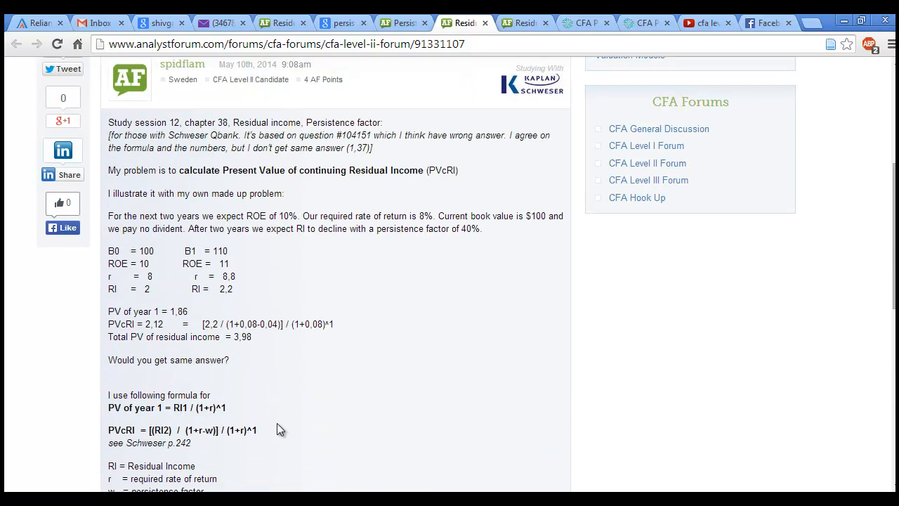
pyautogui.scroll(-3)
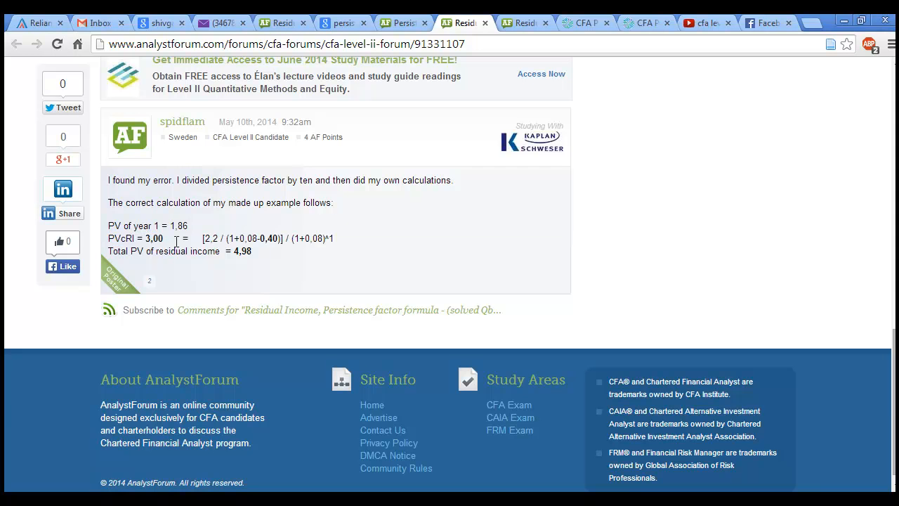
pyautogui.scroll(3)
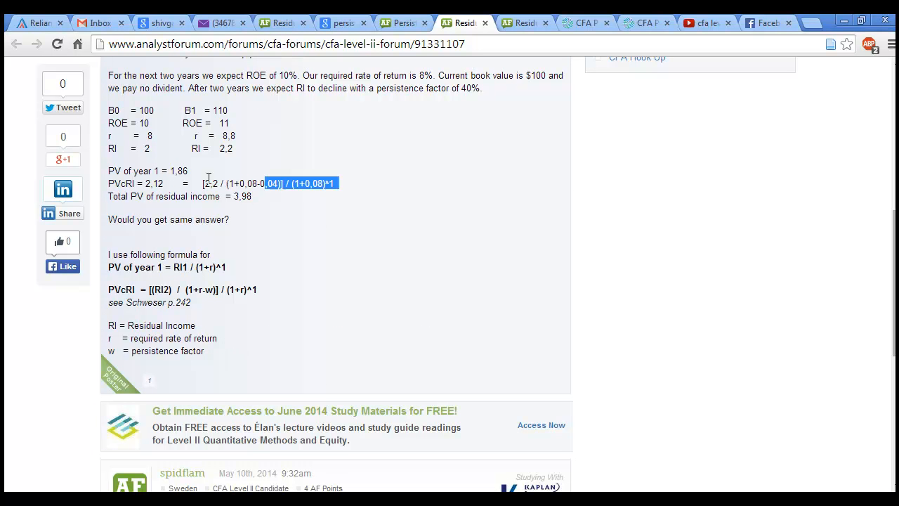
# Copy the year-2 PVcRI expression and bring the corrected 3.00 reply back into view.
pyautogui.rightClick(296, 182)
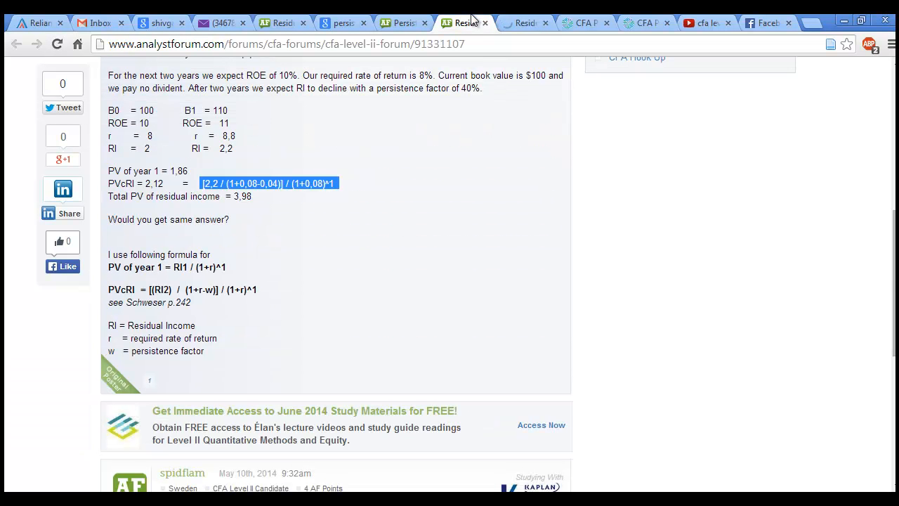
pyautogui.scroll(-3)
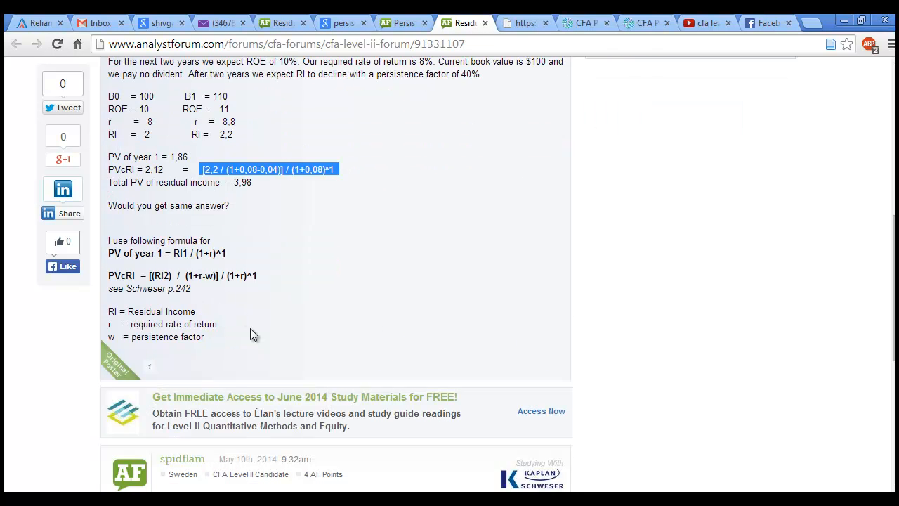
pyautogui.moveTo(323, 384)
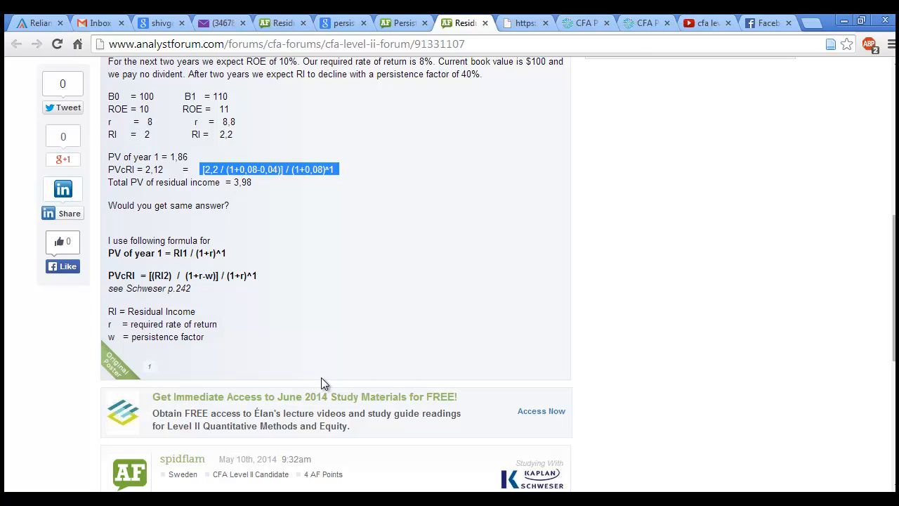
pyautogui.moveTo(266, 310)
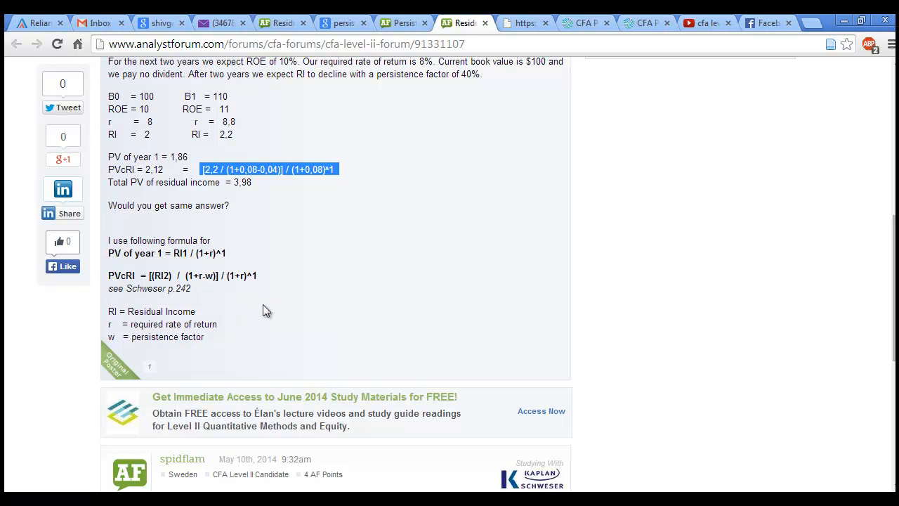
pyautogui.moveTo(242, 334)
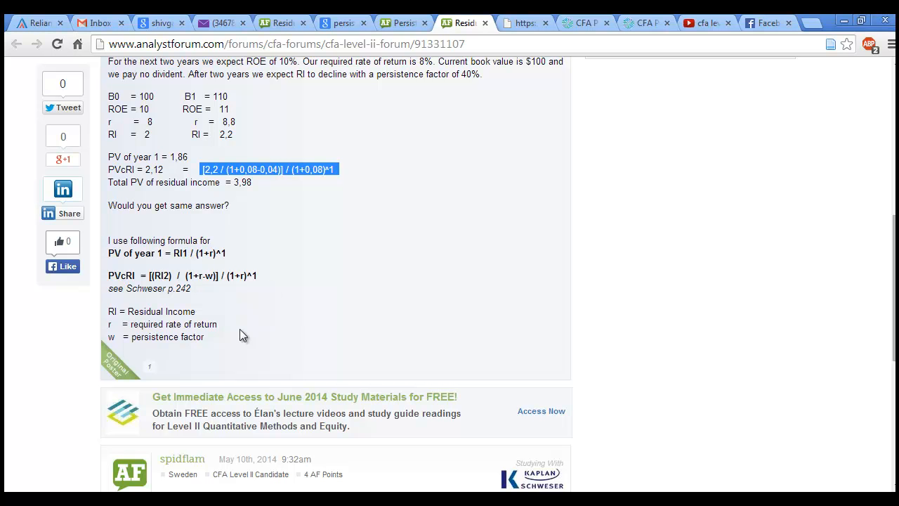
pyautogui.moveTo(298, 295)
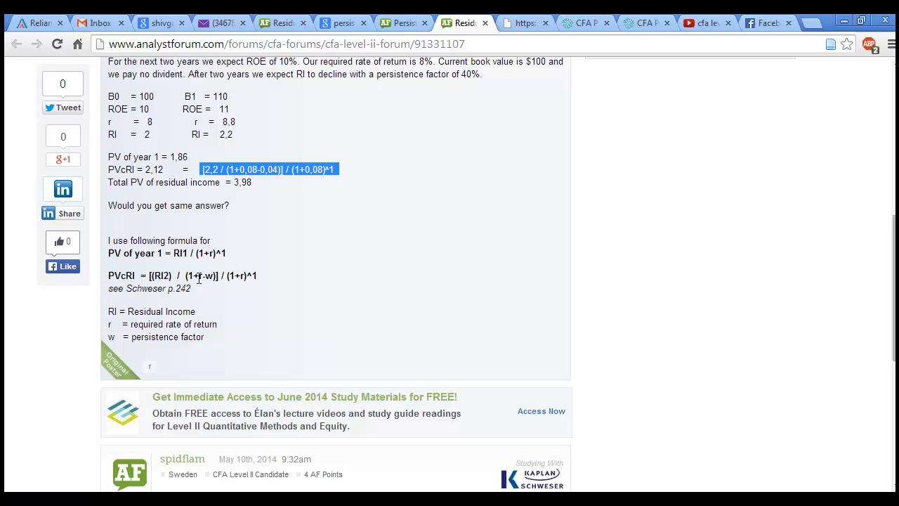
pyautogui.doubleClick(205, 276)
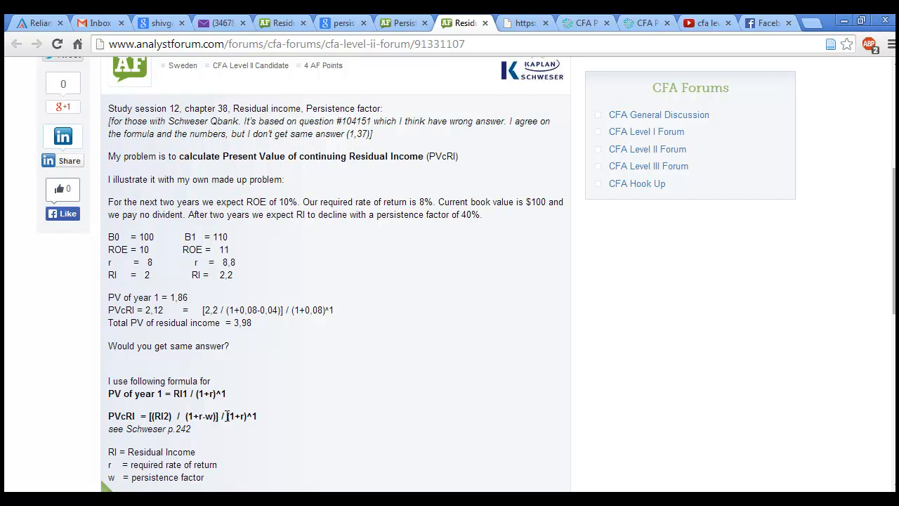
pyautogui.moveTo(249, 413)
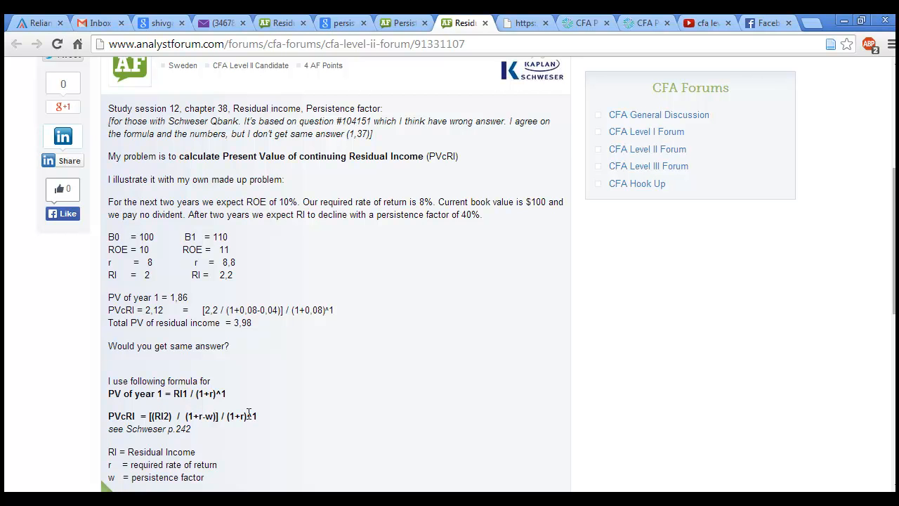
pyautogui.scroll(-3)
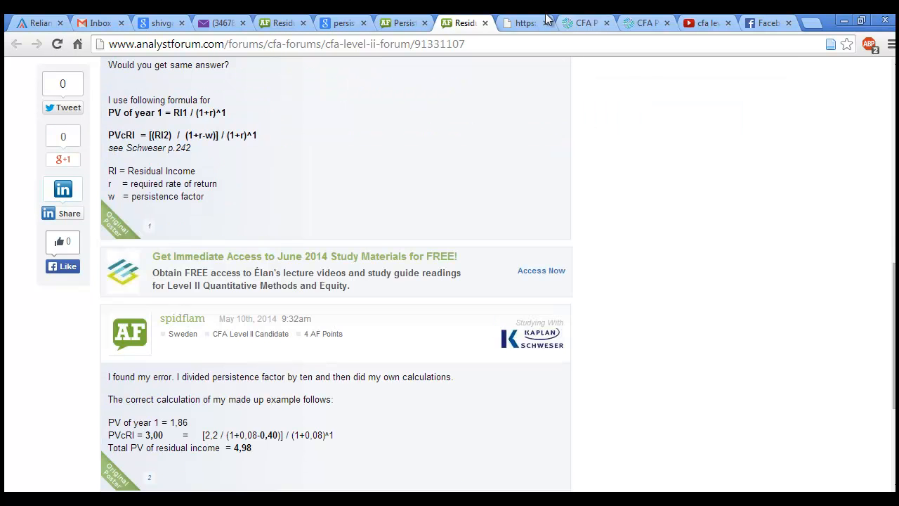
# Evaluate [2,2 / (1+0,08-0,04)] / (1+0,08)^1 in Google, getting 1.95868945869, then return to the thread.
pyautogui.click(522, 22)
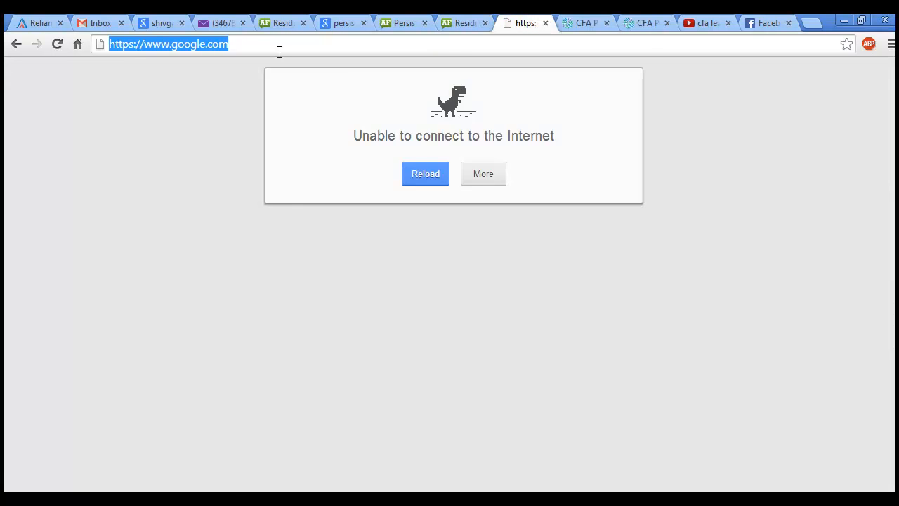
pyautogui.click(425, 174)
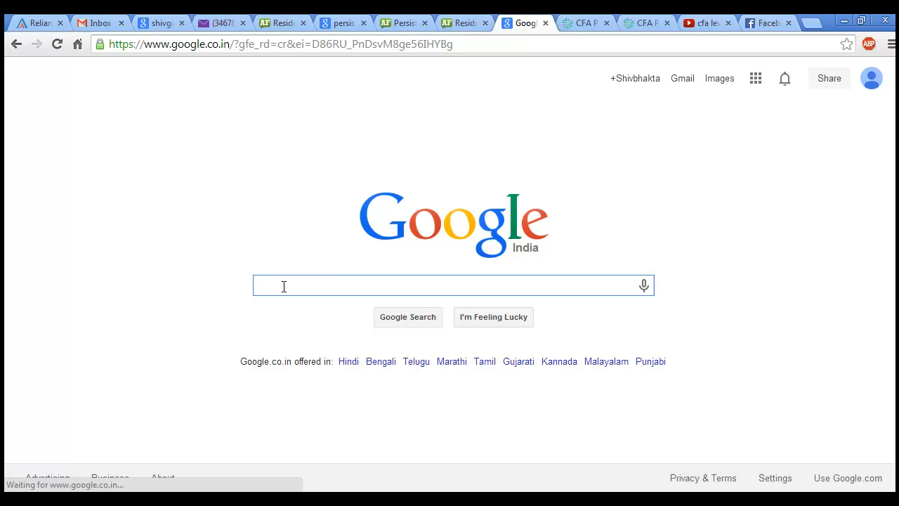
pyautogui.write('[2,2 / (1+0,08-0,04)] / (1+0,08)^1')
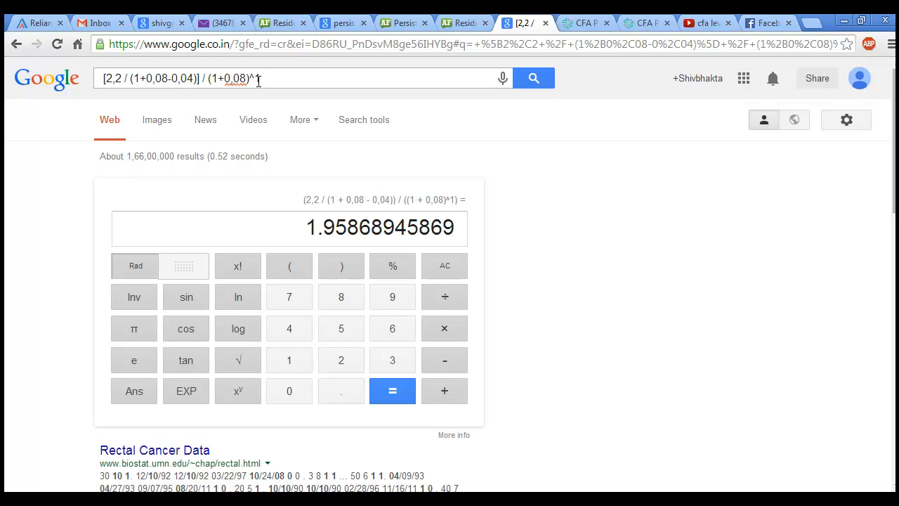
pyautogui.click(464, 23)
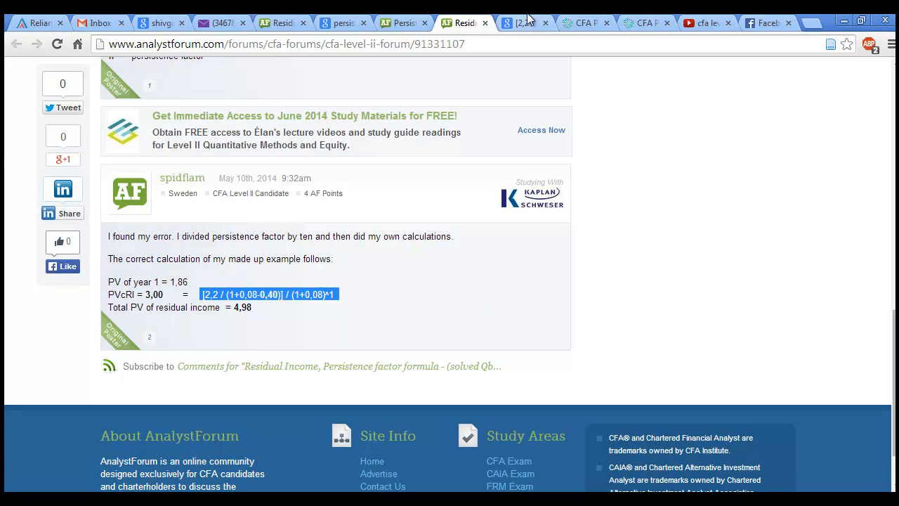
# Evaluate the corrected expression with 0,40 in Google as 2.99564270153, then a 40 variant giving ordinary results.
pyautogui.click(523, 22)
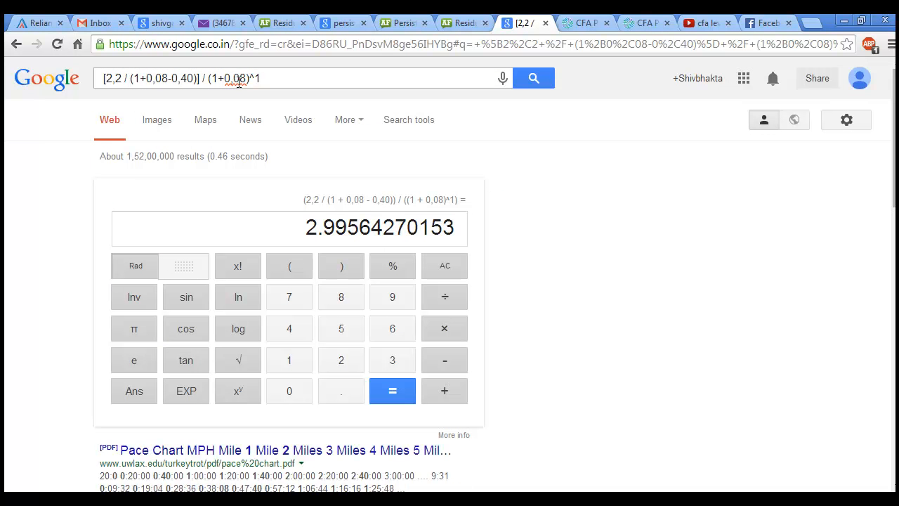
pyautogui.click(464, 22)
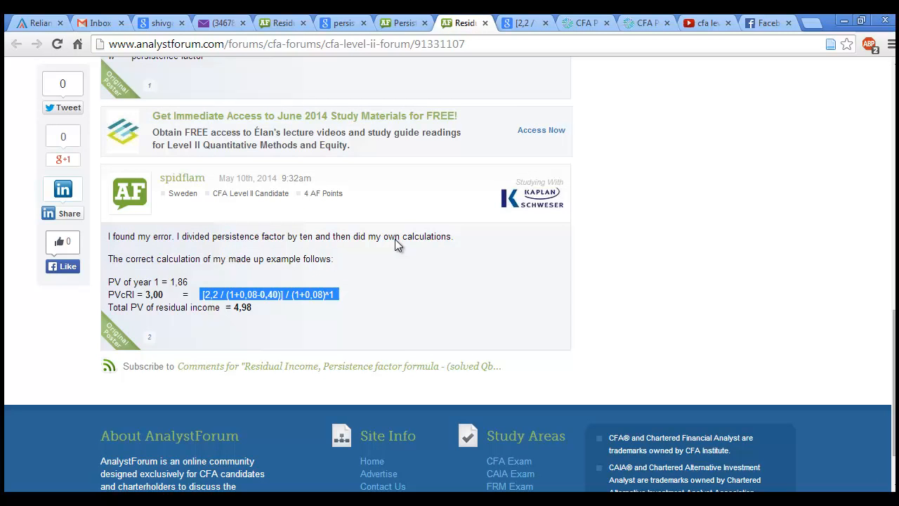
pyautogui.click(523, 23)
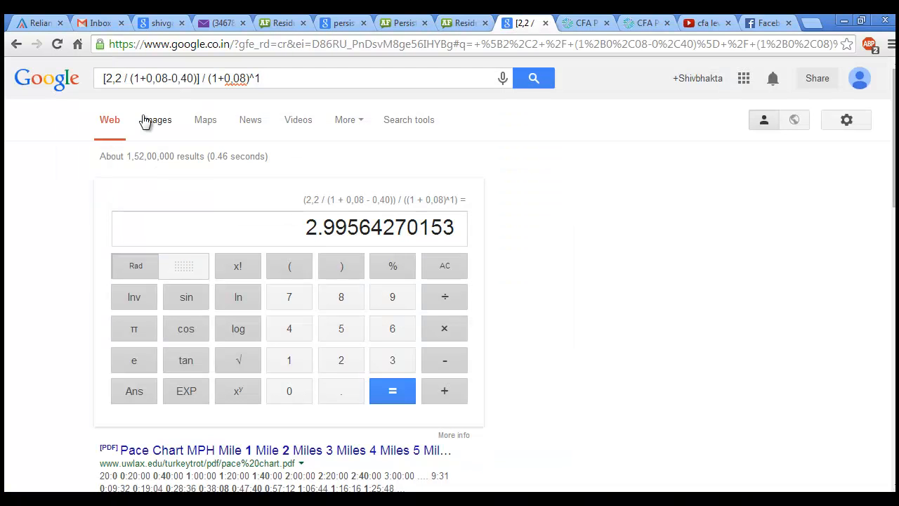
pyautogui.doubleClick(111, 78)
pyautogui.write('.')
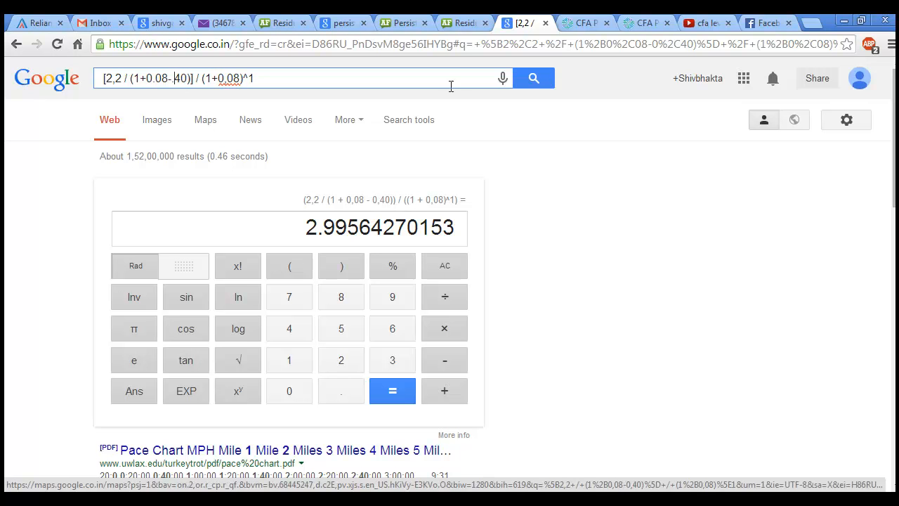
pyautogui.click(534, 79)
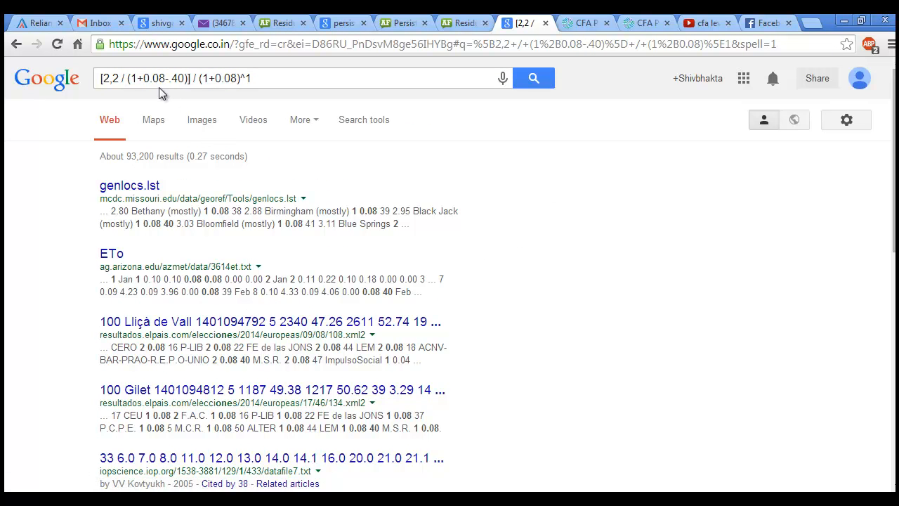
# Return to the thread top and select the title 'Residual Income, Persistence factor formula'.
pyautogui.click(464, 23)
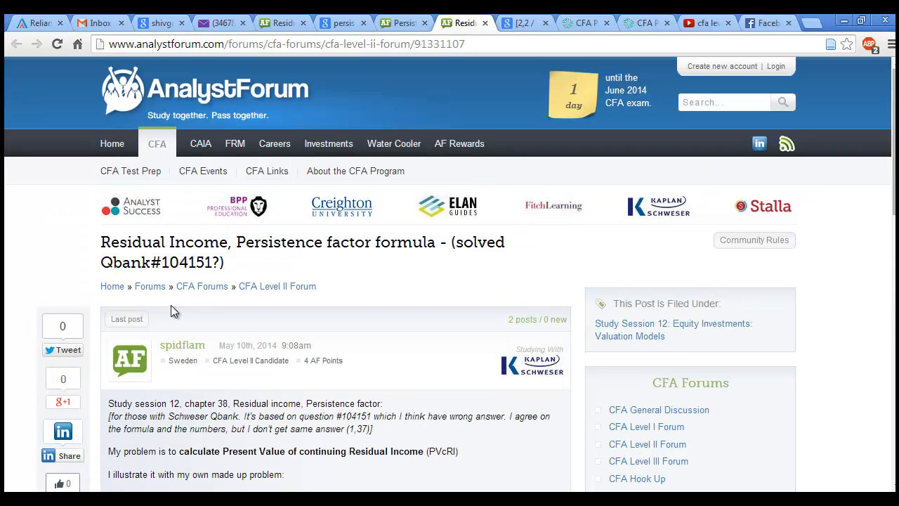
pyautogui.moveTo(101, 241); pyautogui.dragTo(447, 241)
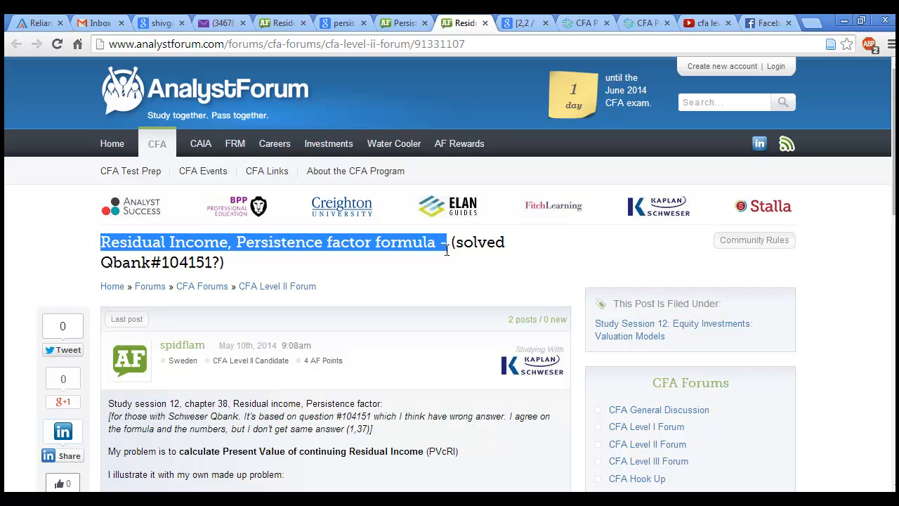